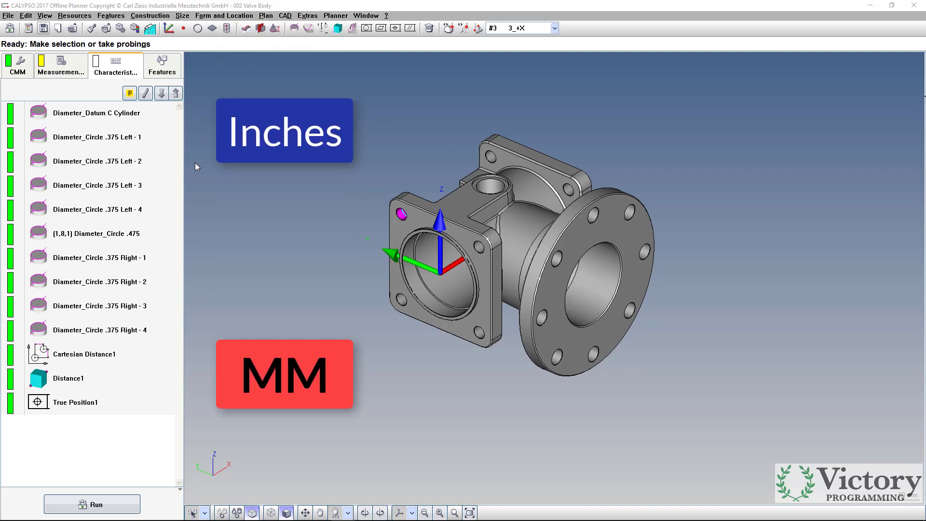
# Inspect the Diameter_Circle .375 Left - 1 characteristic without changes, then show the plan's general settings.
pyautogui.click(97, 137)
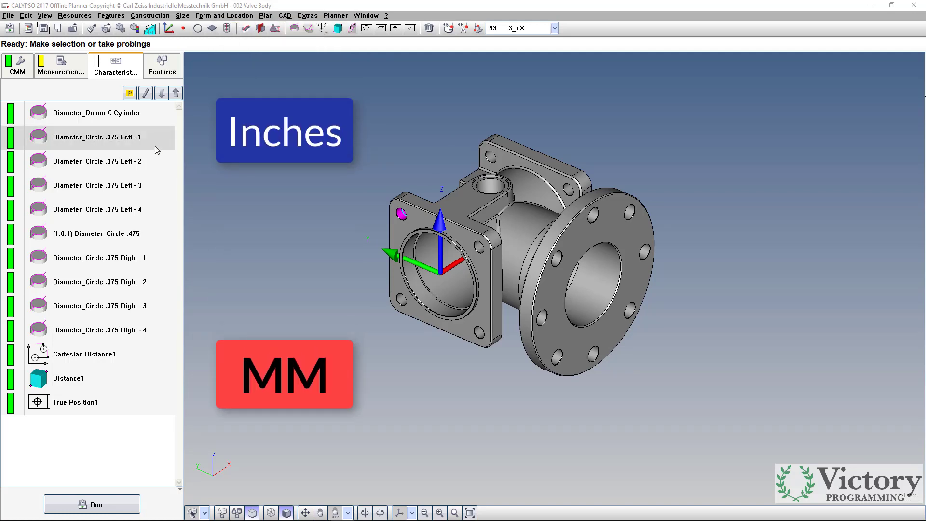
pyautogui.doubleClick(99, 136)
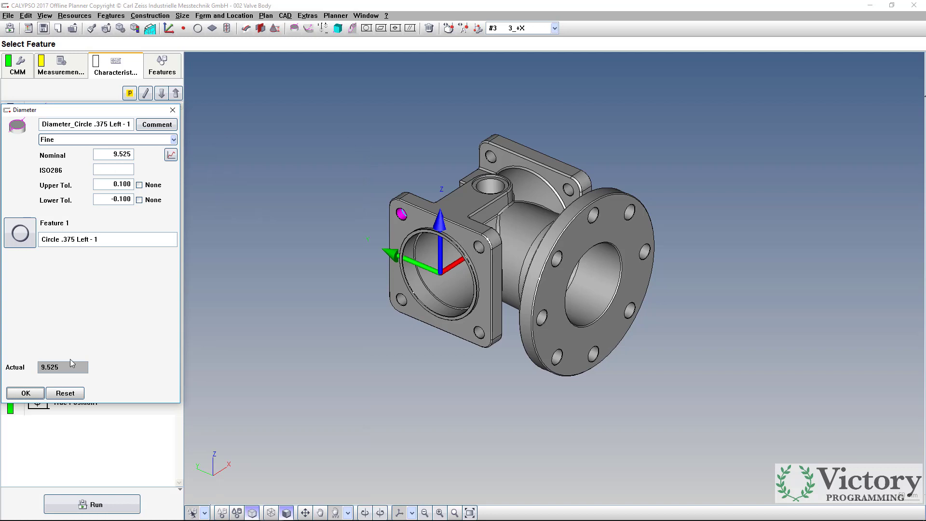
pyautogui.click(25, 392)
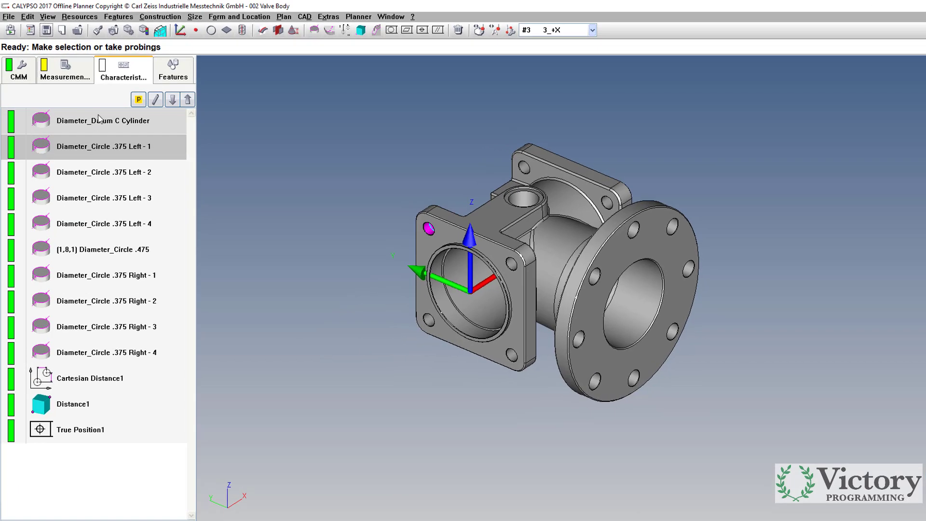
pyautogui.click(74, 80)
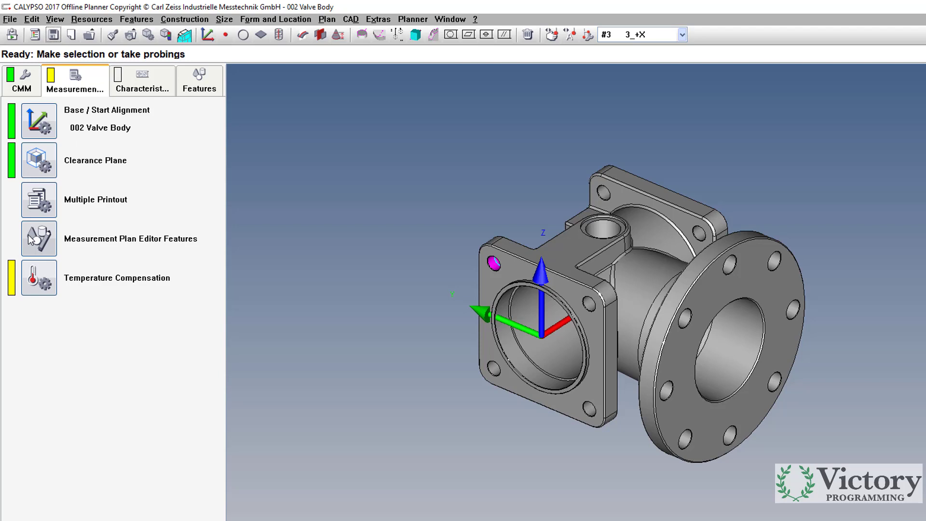
pyautogui.moveTo(39, 238)
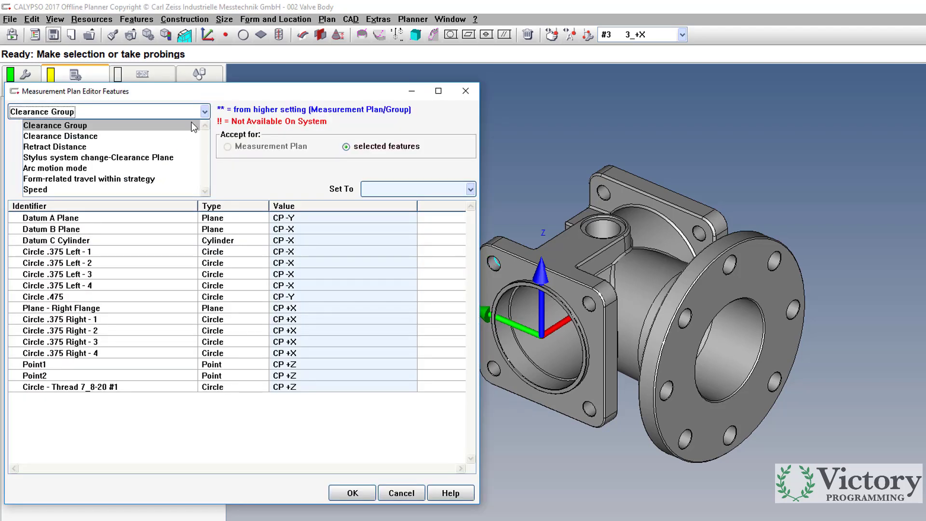
# Set the plan's Units > Length unit to Inch and Number of decimal places to 5.
pyautogui.click(204, 112)
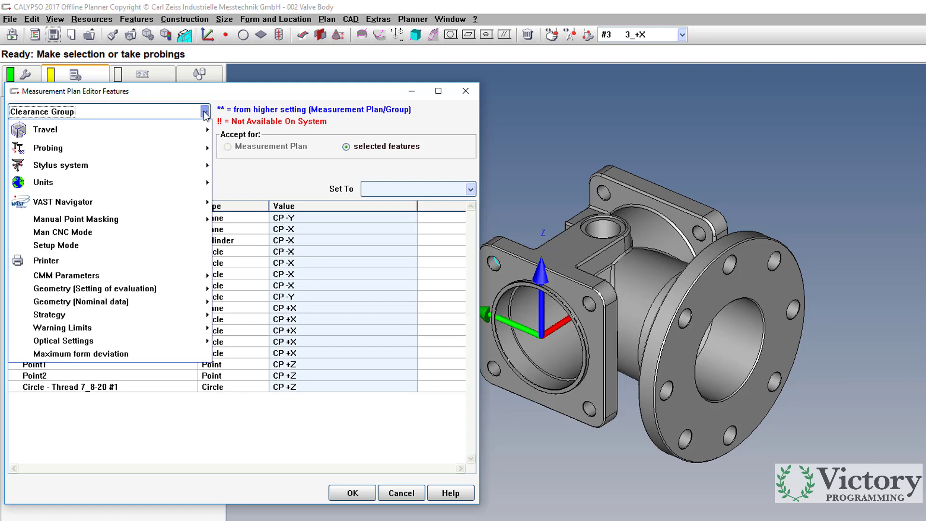
pyautogui.click(42, 182)
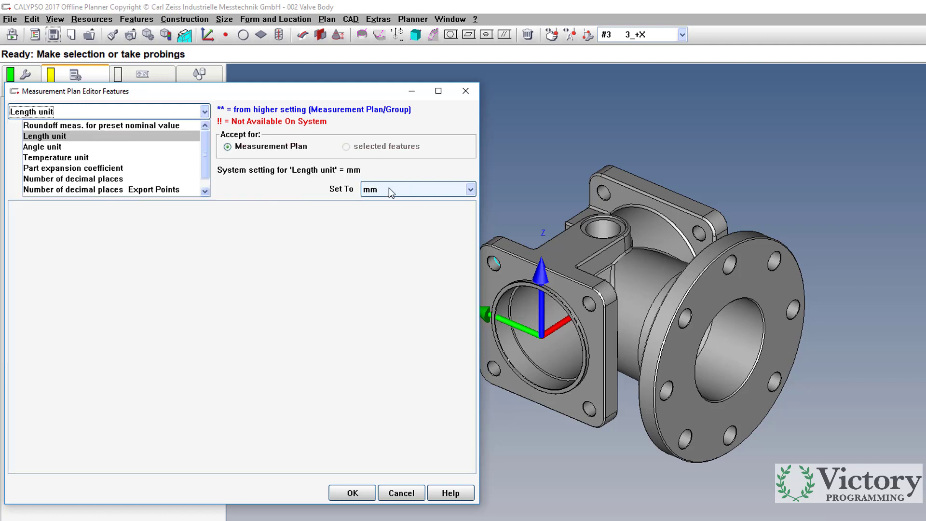
pyautogui.click(371, 189)
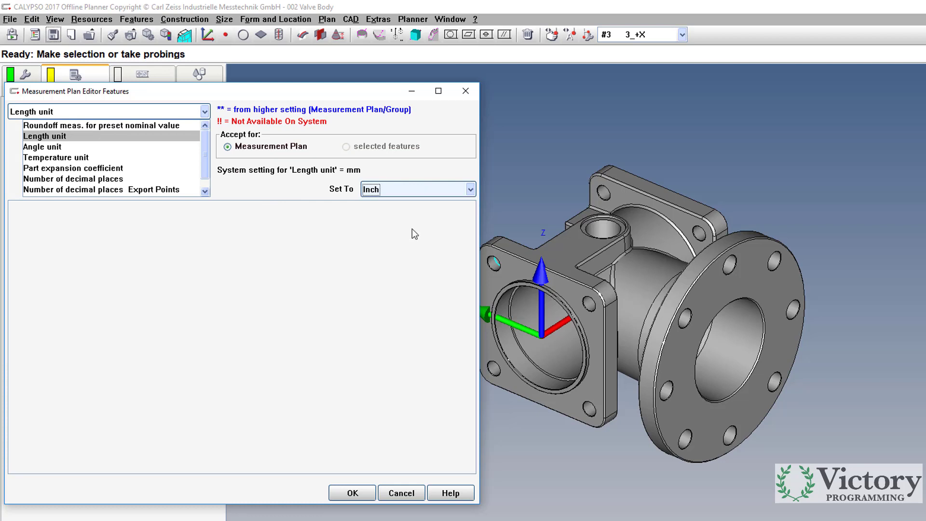
pyautogui.moveTo(297, 213)
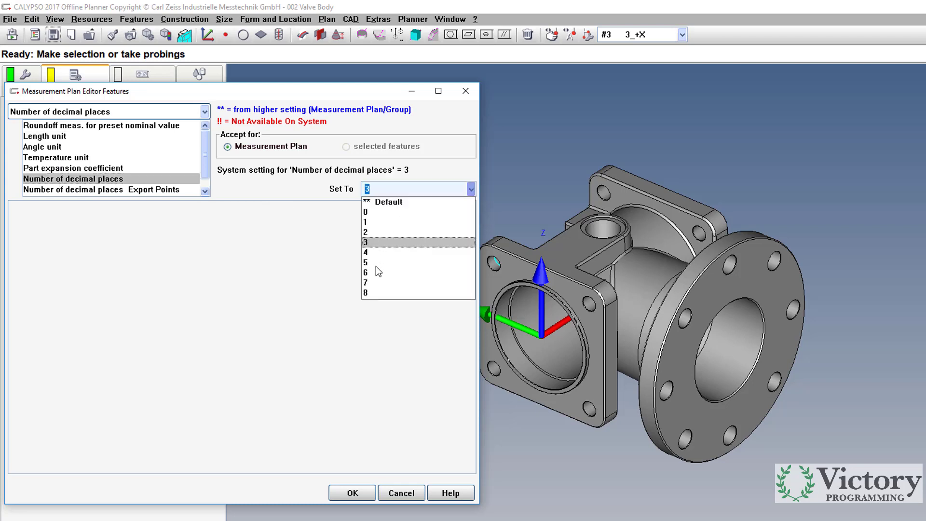
pyautogui.click(384, 263)
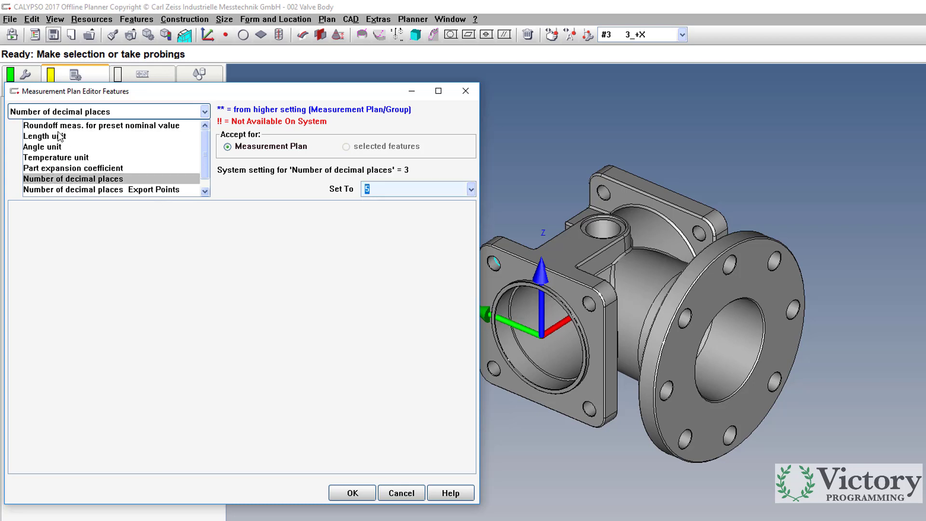
pyautogui.click(43, 135)
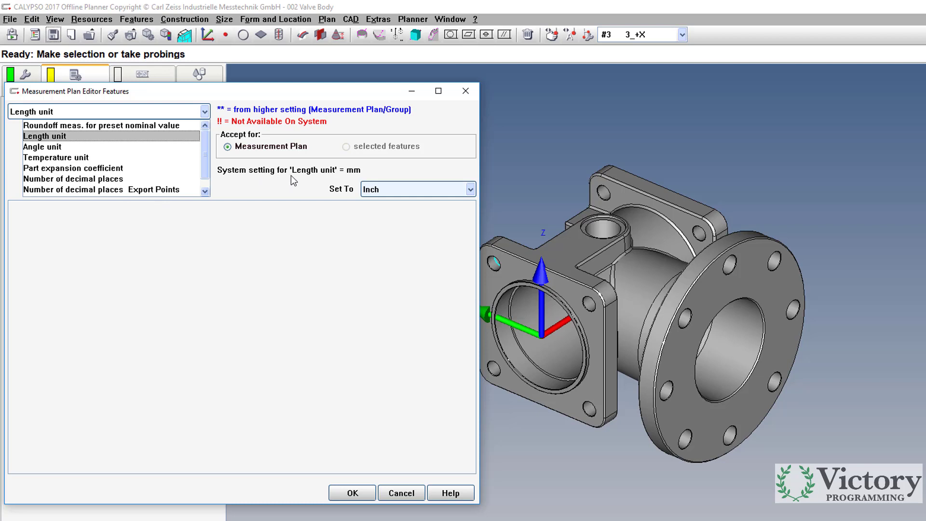
pyautogui.moveTo(362, 180)
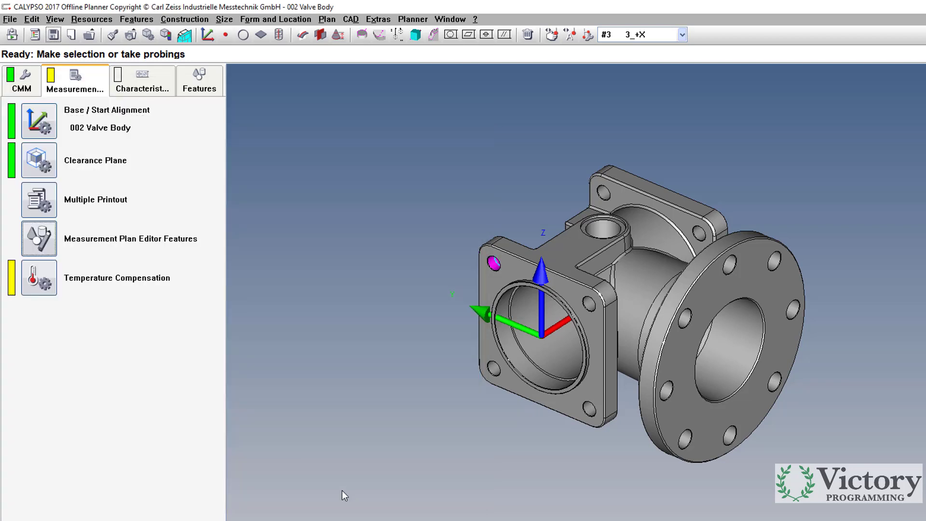
pyautogui.moveTo(377, 19)
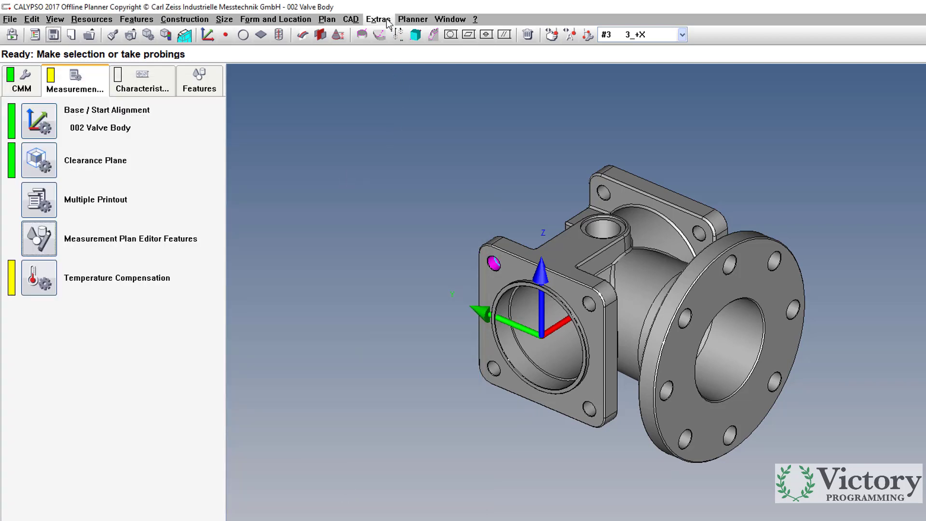
# Reach the user System Set Up via Extras > Settings > User.
pyautogui.click(377, 19)
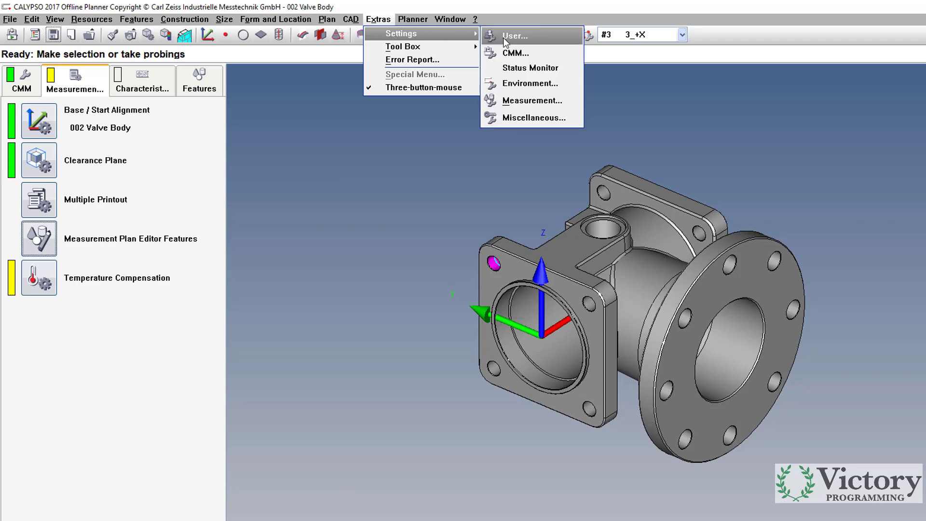
pyautogui.click(515, 36)
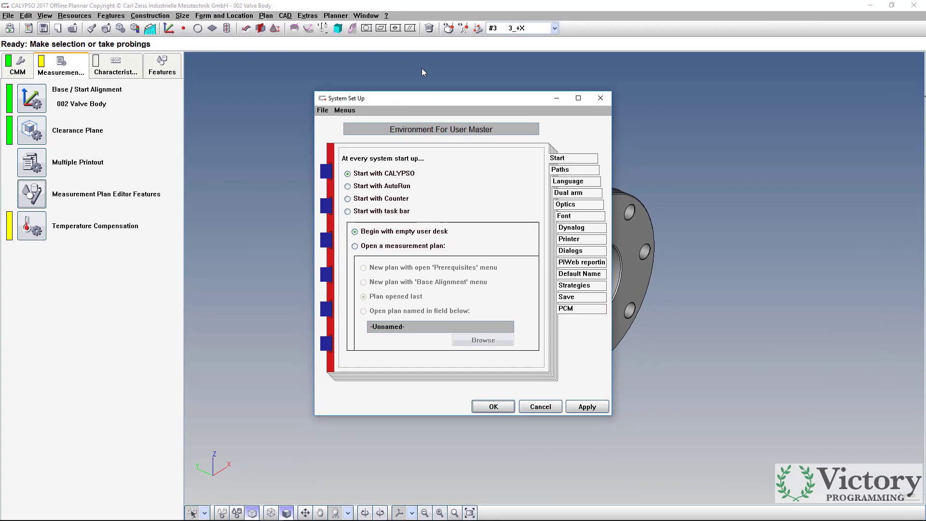
# In the Language settings set Unit Of Meas. to Inch with 5 decimal points and apply.
pyautogui.click(568, 182)
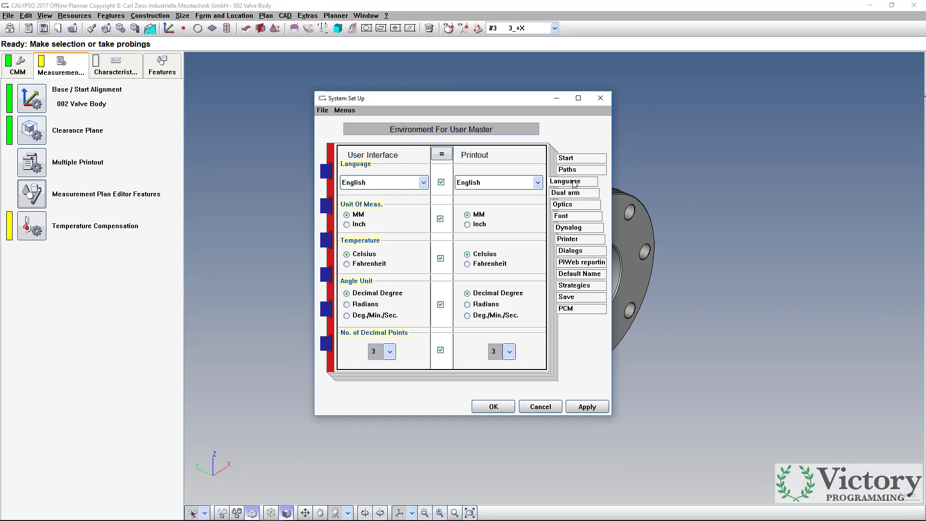
pyautogui.click(346, 225)
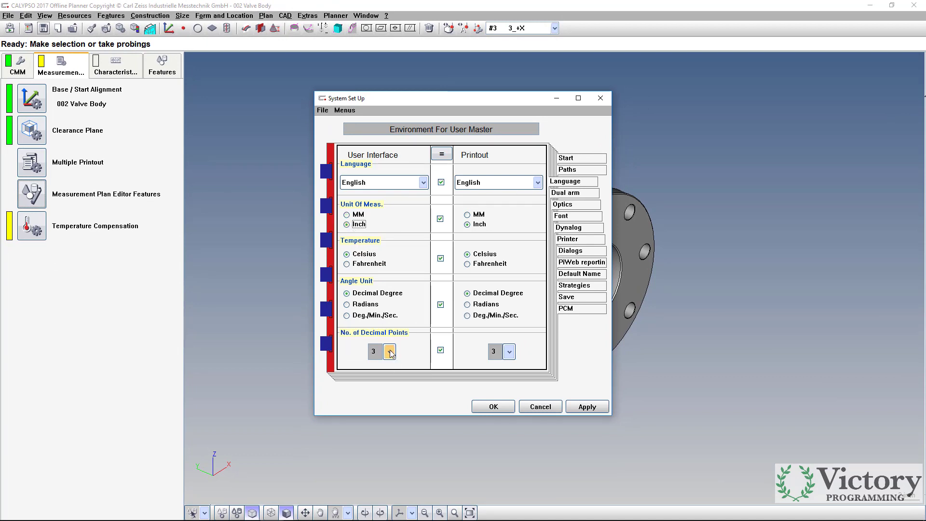
pyautogui.click(390, 351)
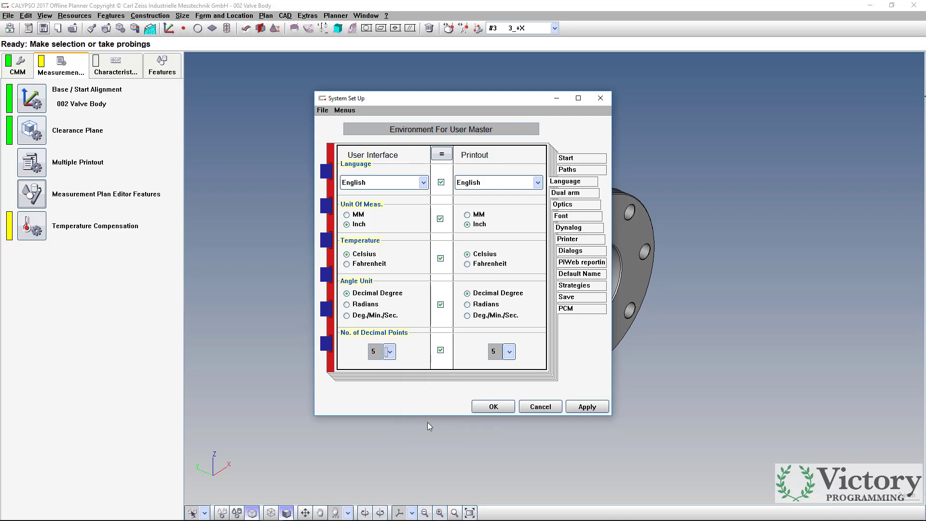
pyautogui.moveTo(430, 368)
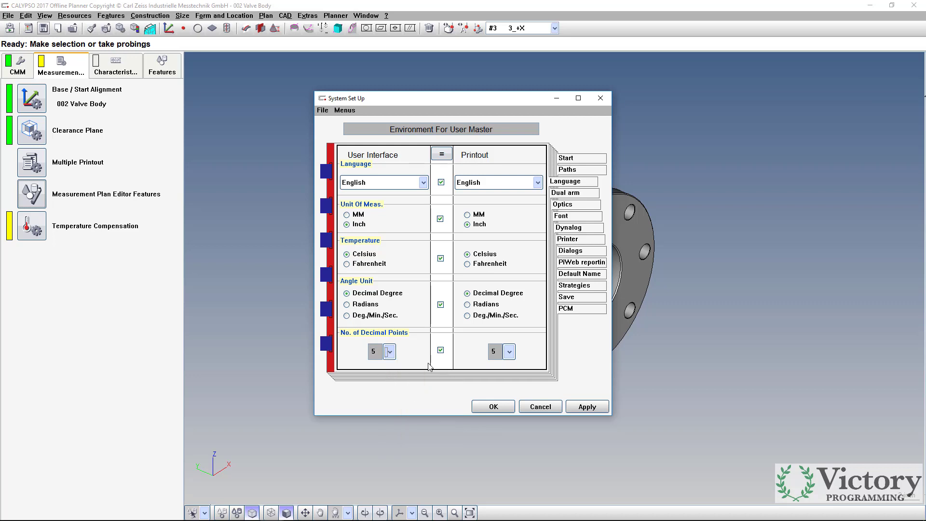
pyautogui.click(587, 406)
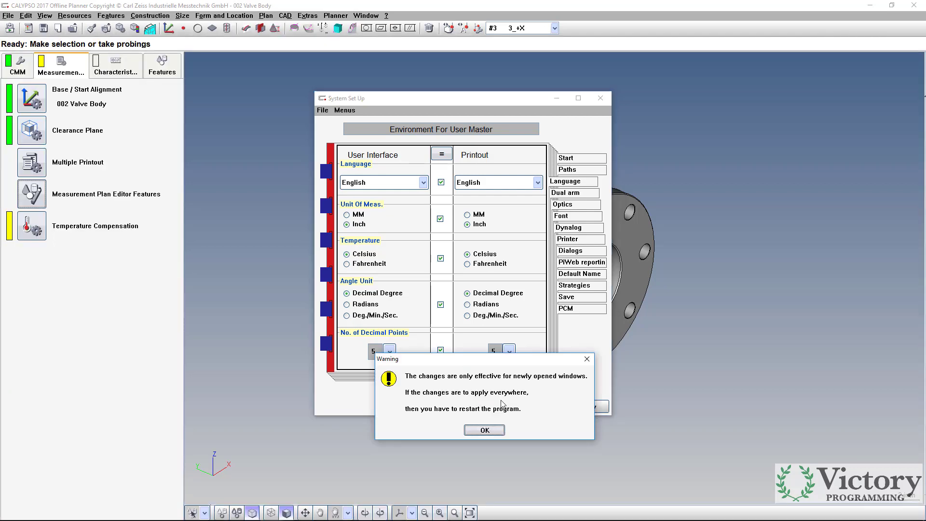
pyautogui.moveTo(432, 420)
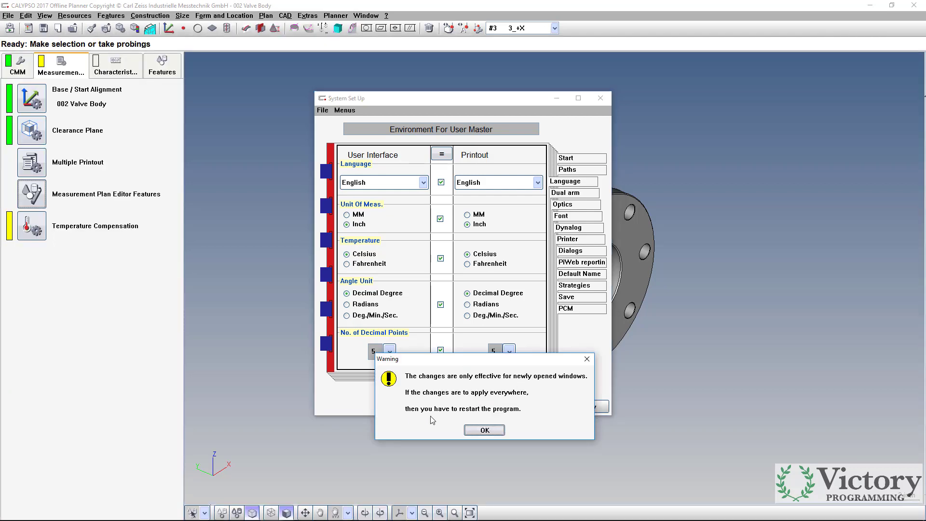